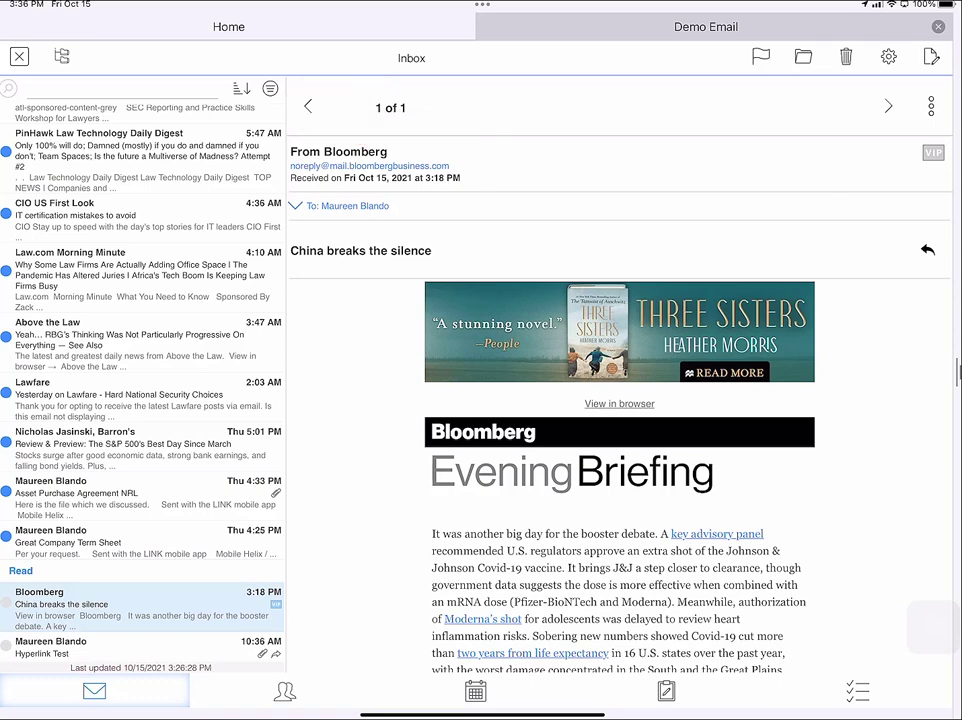
# Filter the inbox to attachments and open the Asset Purchase Agreement NRL email
pyautogui.click(271, 88)
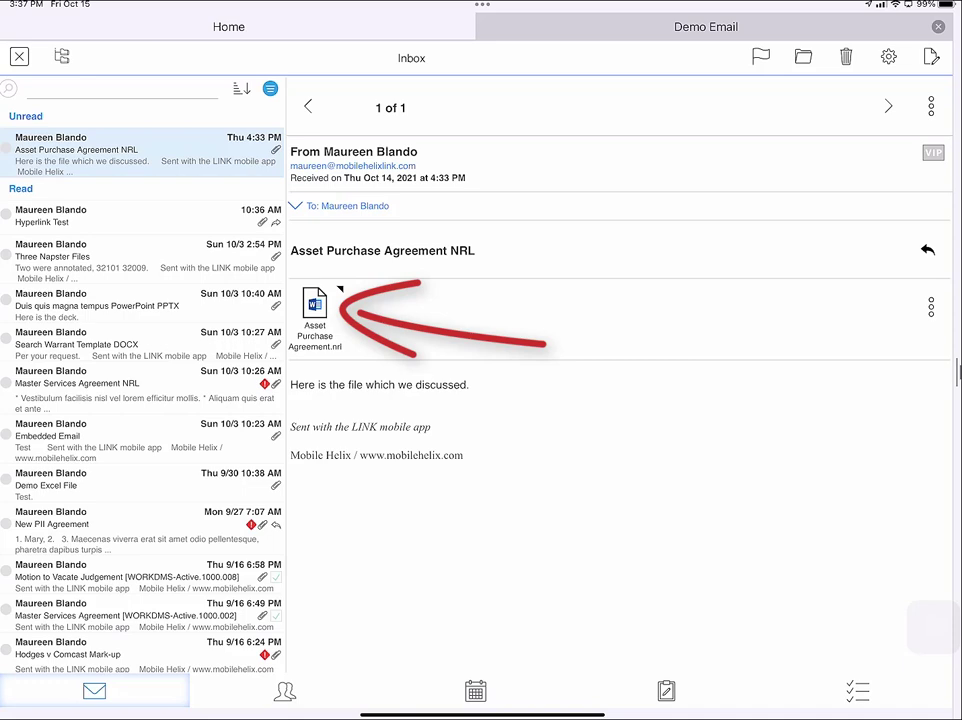
# Open Asset Purchase Agreement.nrl in the split-screen viewer beside the email
pyautogui.click(315, 315)
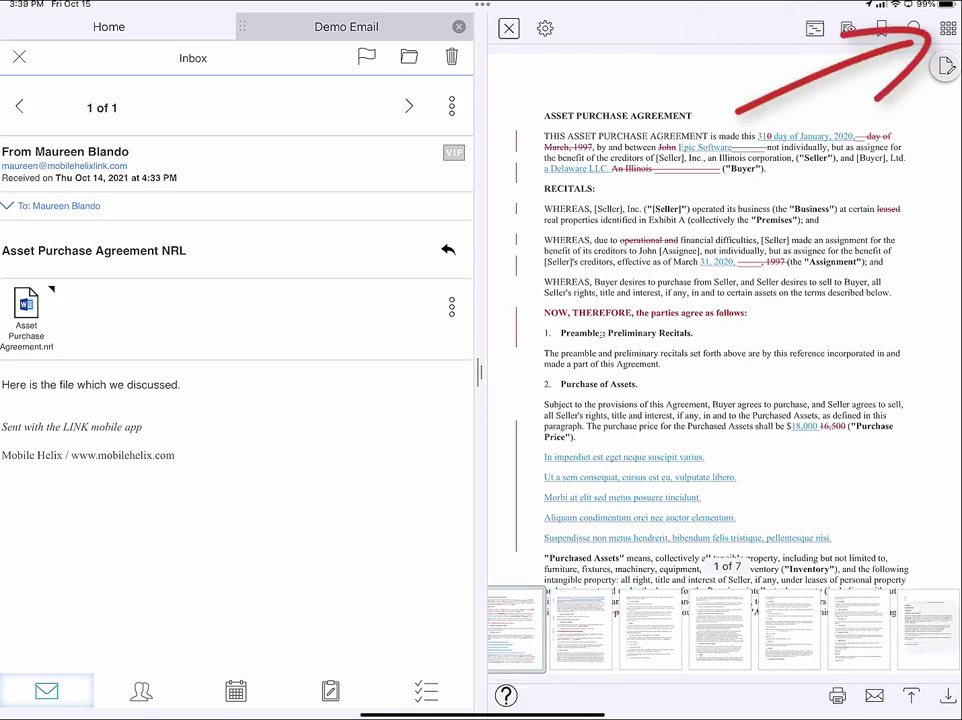
# Switch the document viewer to grid view showing all seven page thumbnails
pyautogui.click(947, 28)
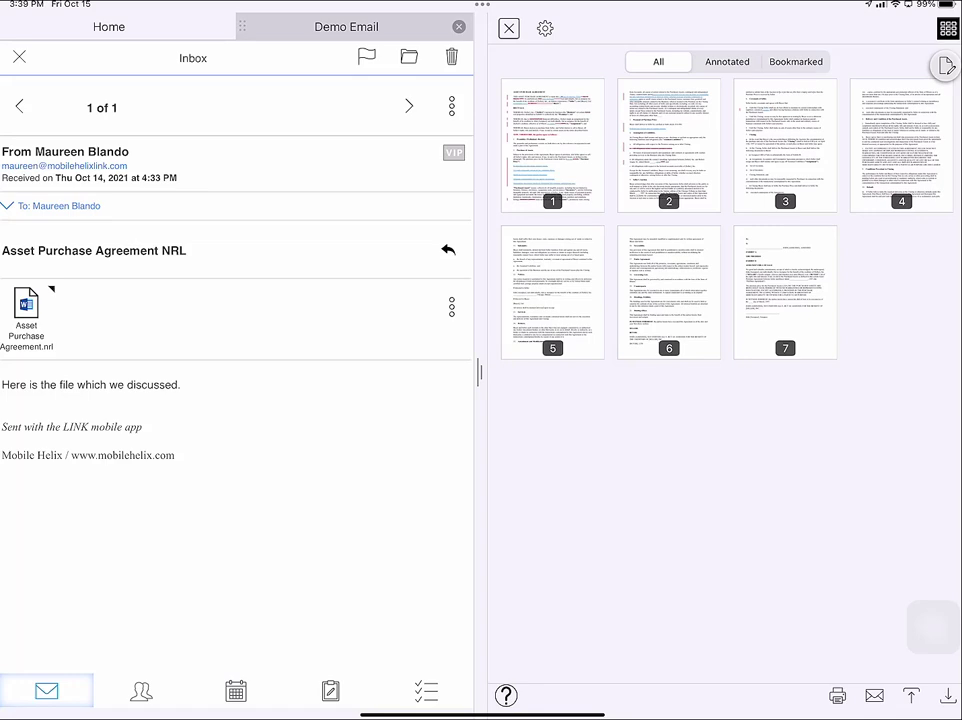
# Close the document viewer and search the inbox for 'Epa'
pyautogui.click(508, 27)
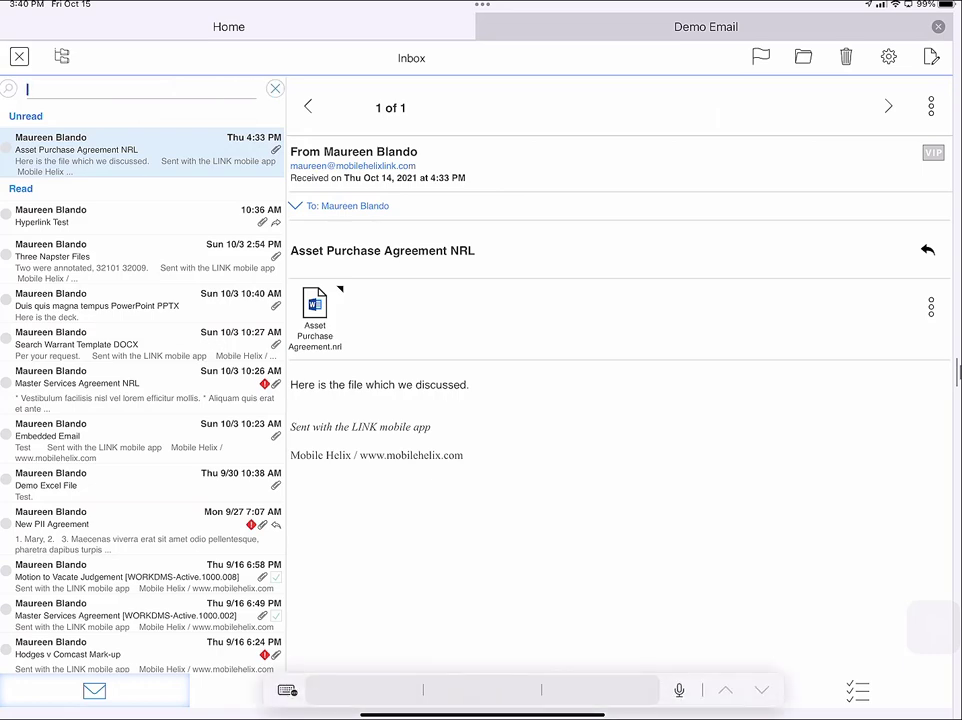
pyautogui.write('Epa')
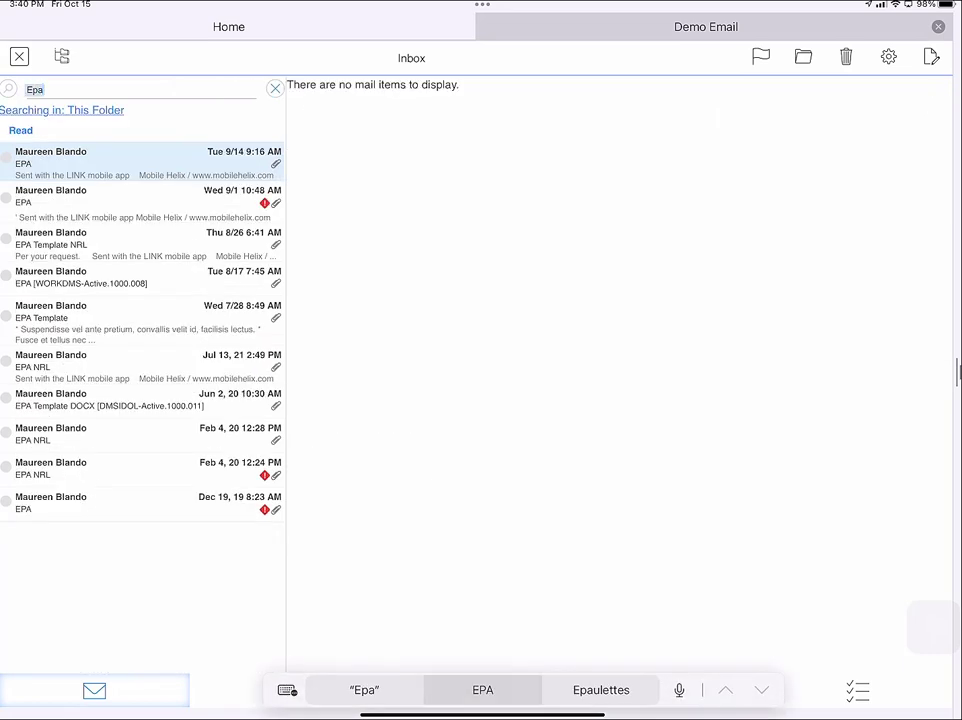